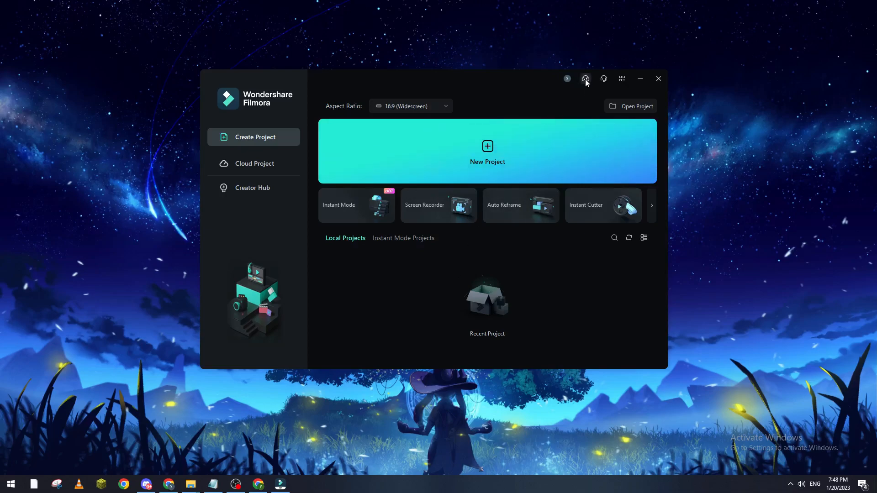
Dismiss the cloud transfer center and start a new untitled project.
click(584, 79)
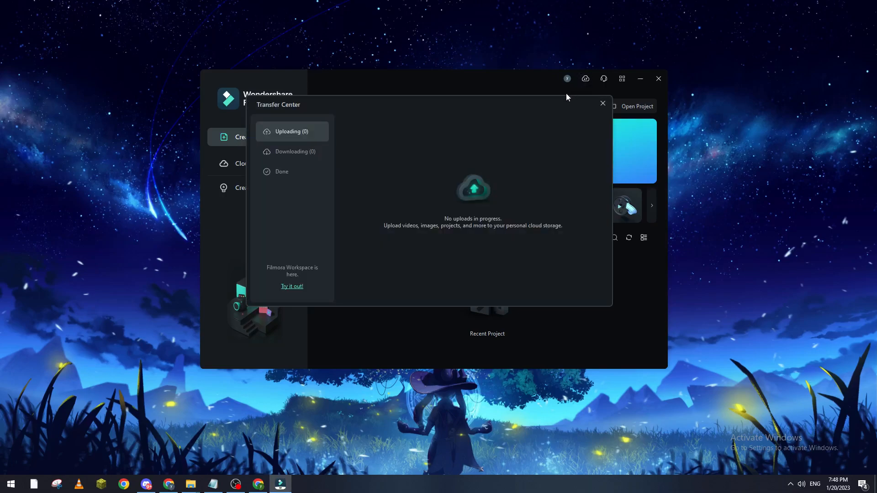
click(601, 103)
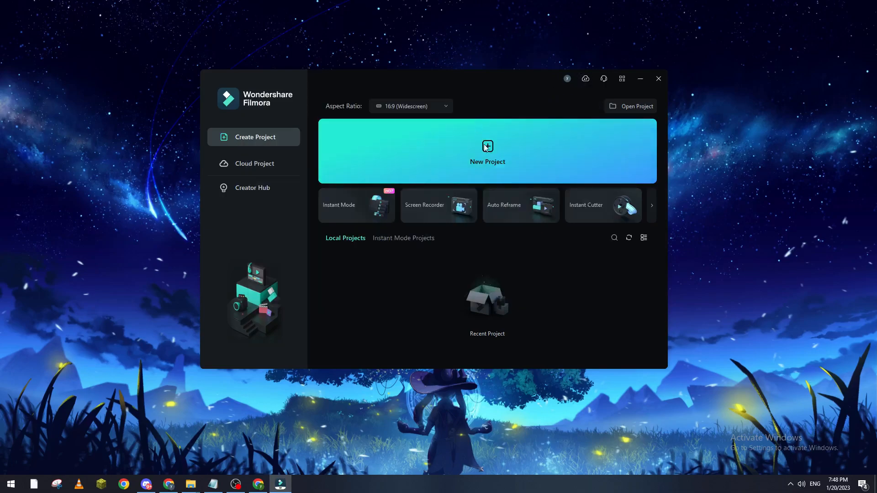
mouse_move(457, 149)
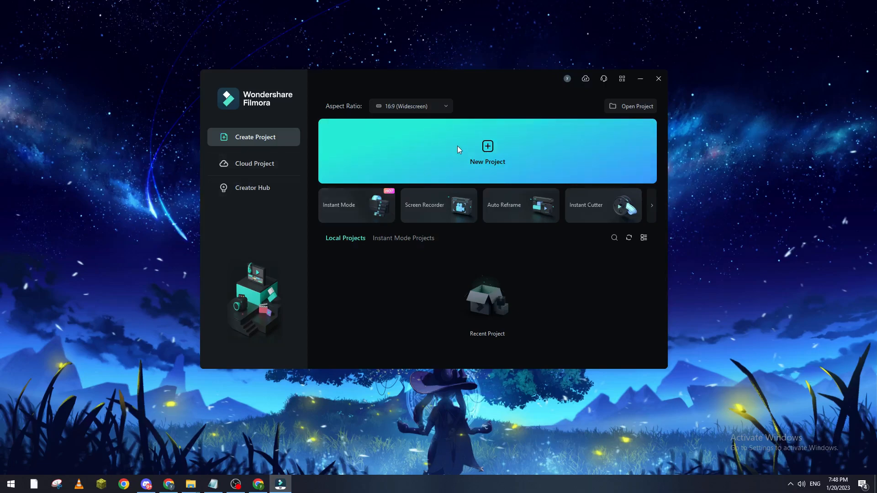
mouse_move(508, 155)
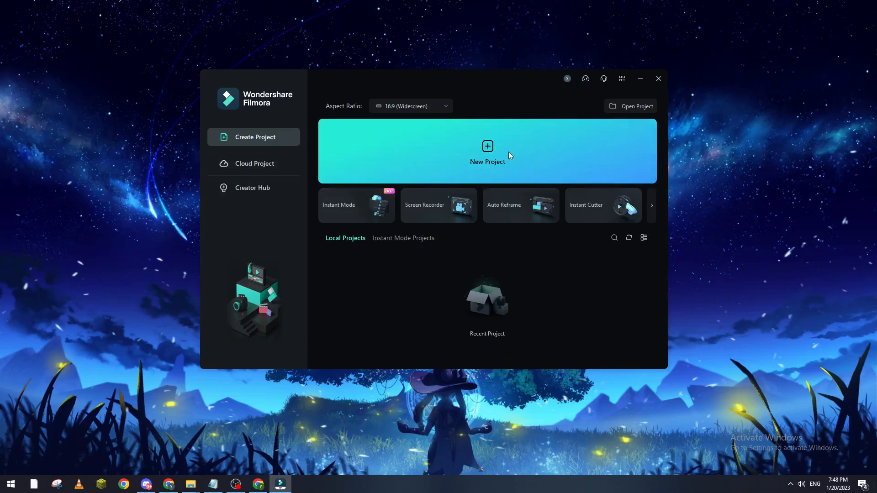
click(487, 150)
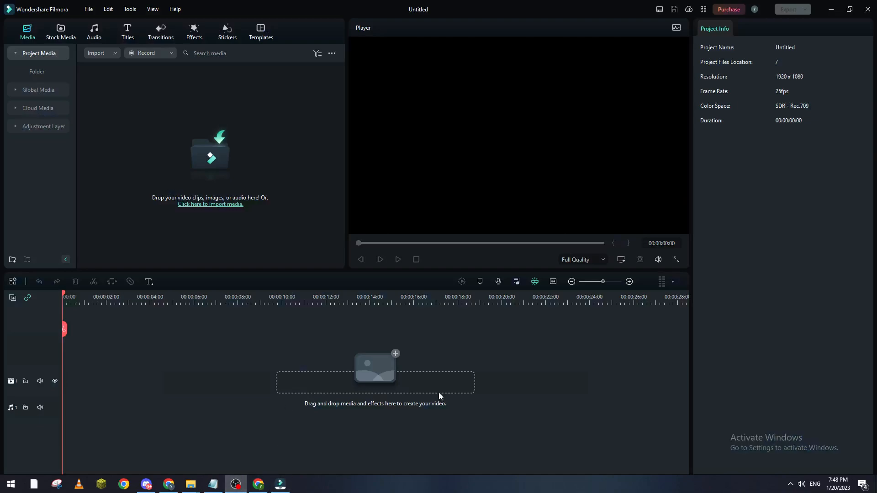
View Help > About to confirm Filmora version 12.0.9, then close it.
click(152, 9)
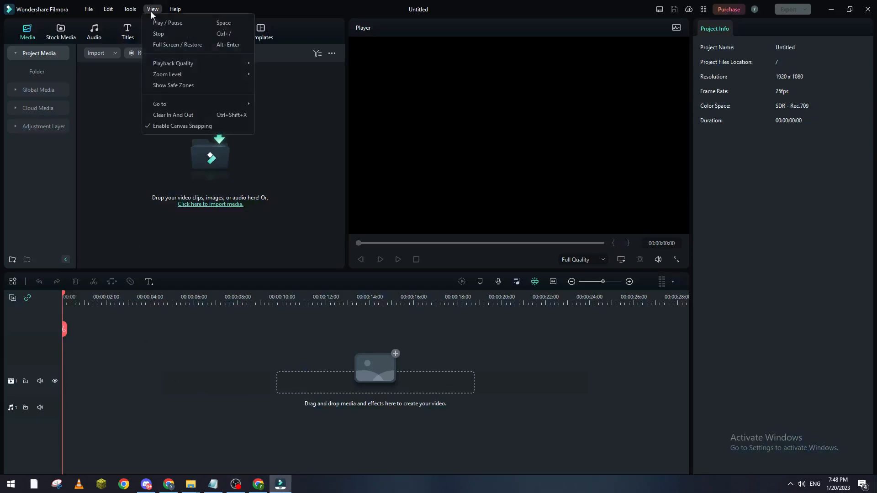
click(175, 9)
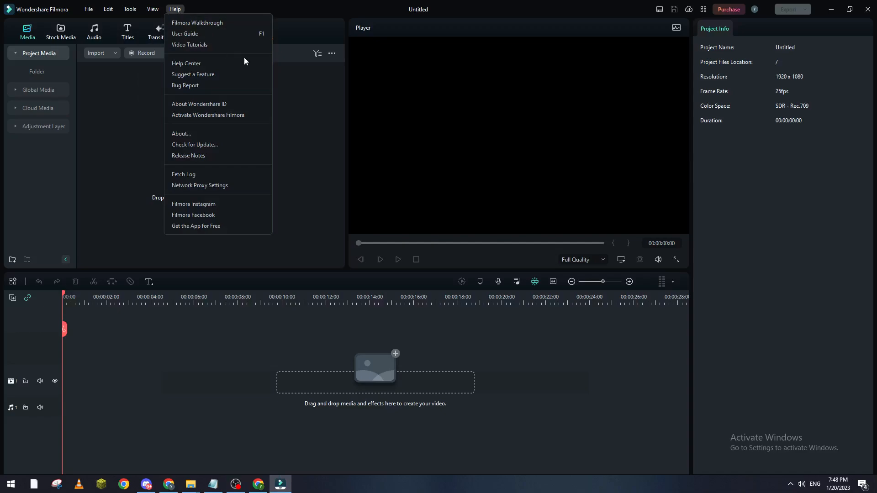
mouse_move(261, 146)
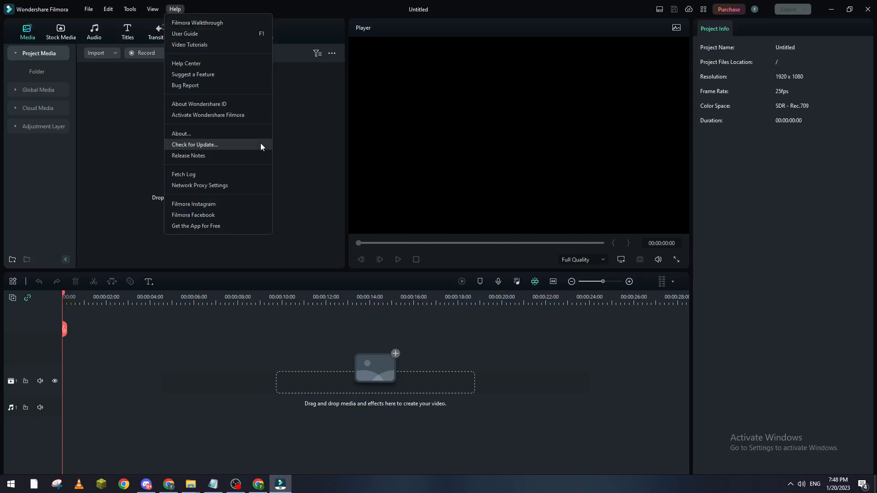
click(180, 133)
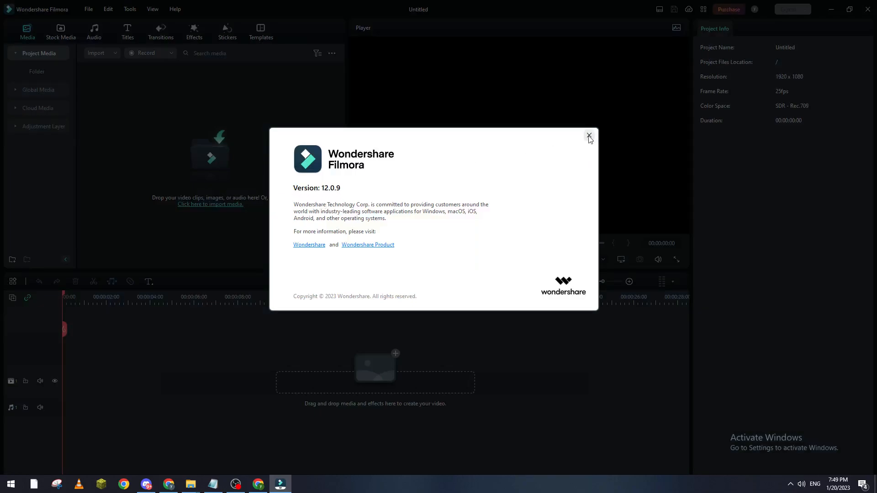
click(587, 136)
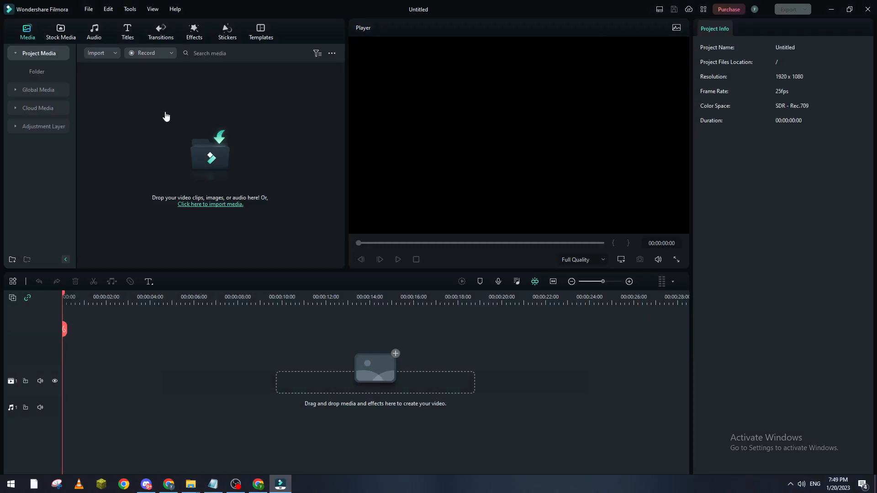
click(174, 9)
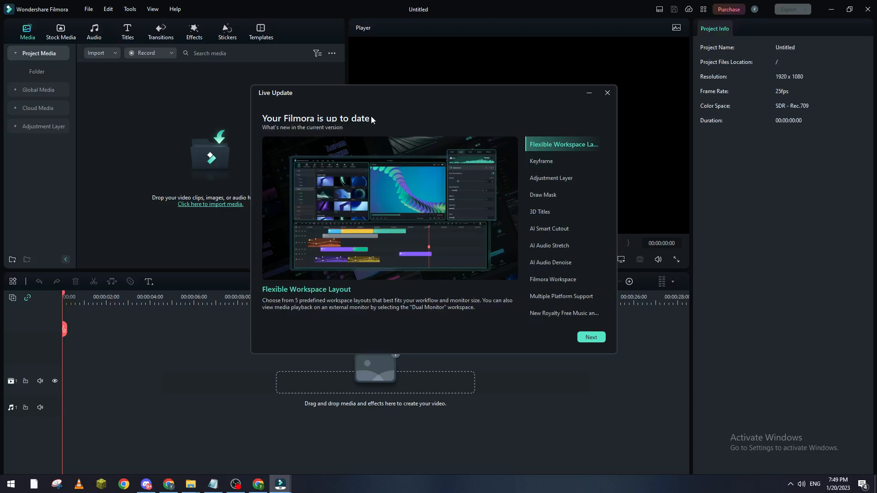
click(541, 161)
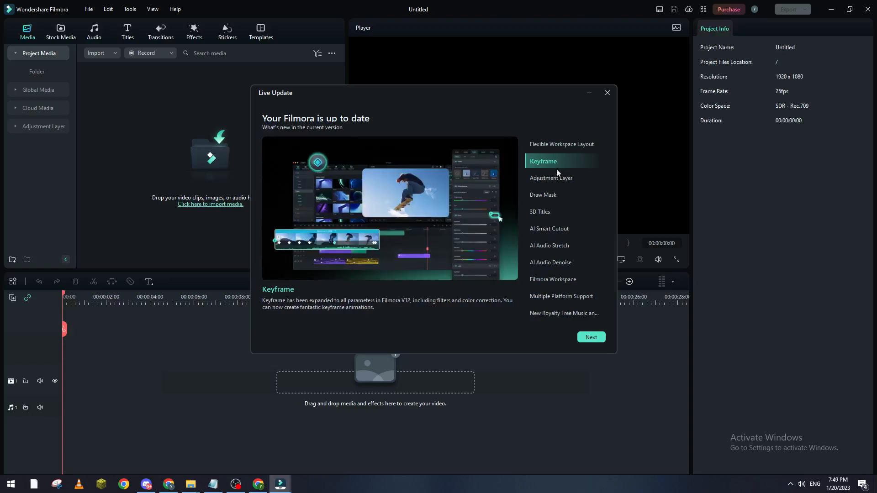
click(560, 144)
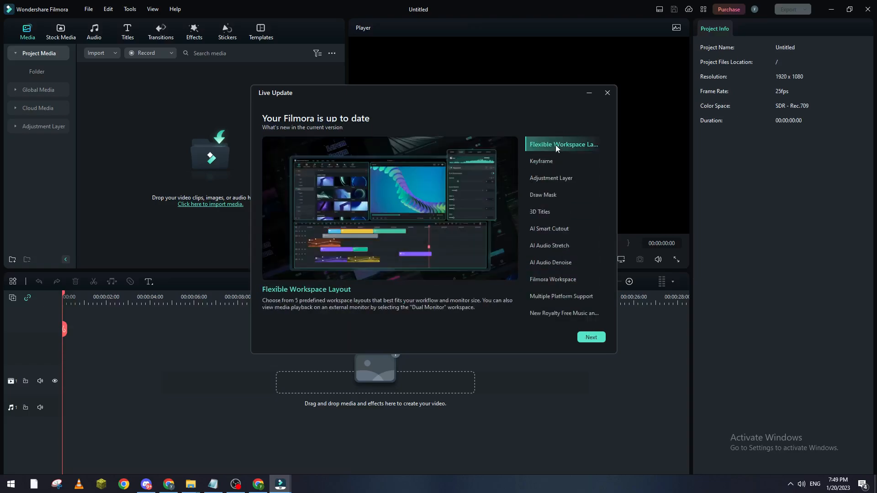
click(545, 194)
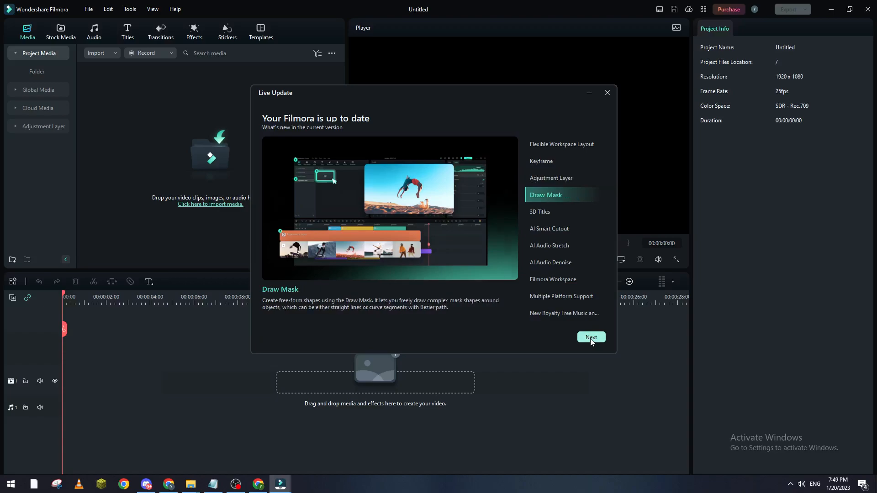
click(606, 92)
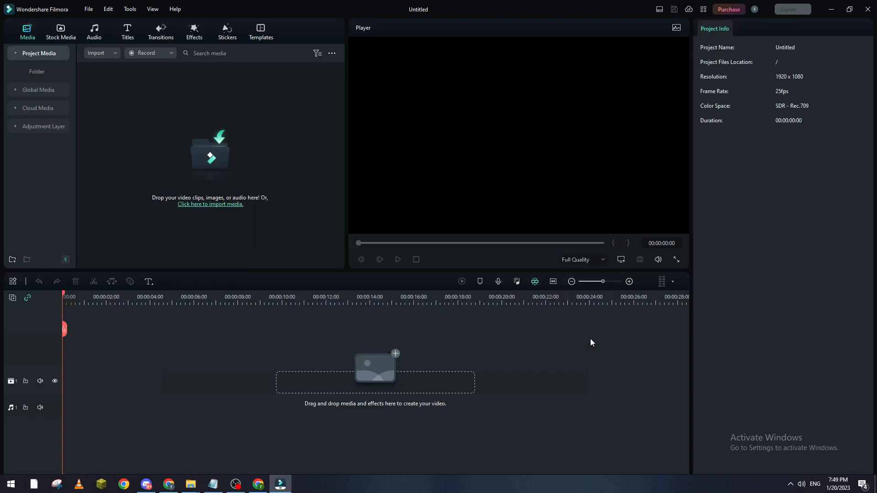
mouse_move(398, 297)
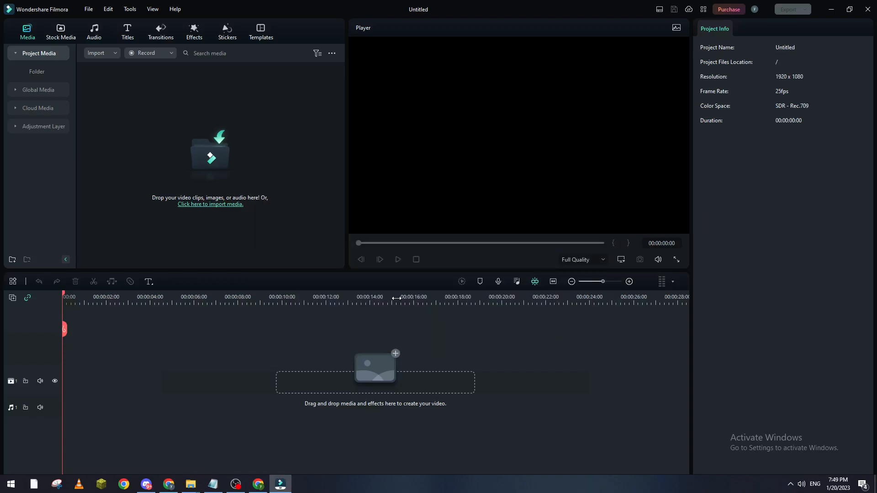
Run Help > Check for Update to look for a newer Filmora version.
click(153, 9)
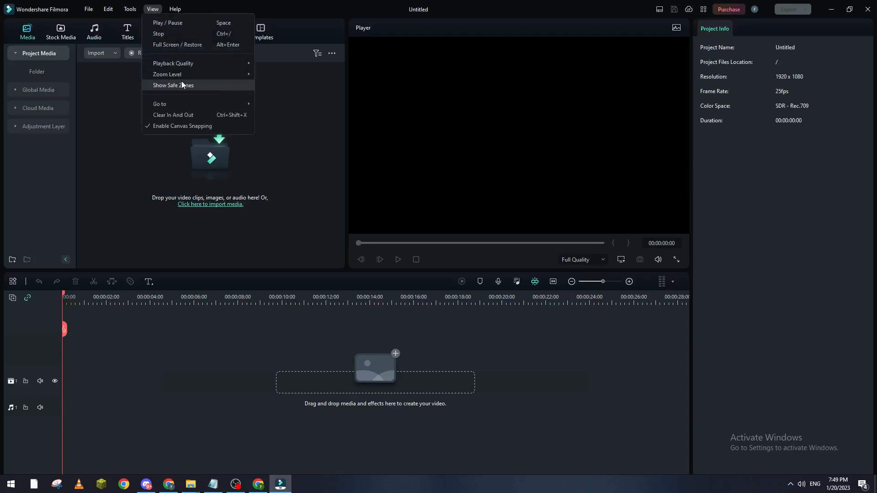
click(174, 9)
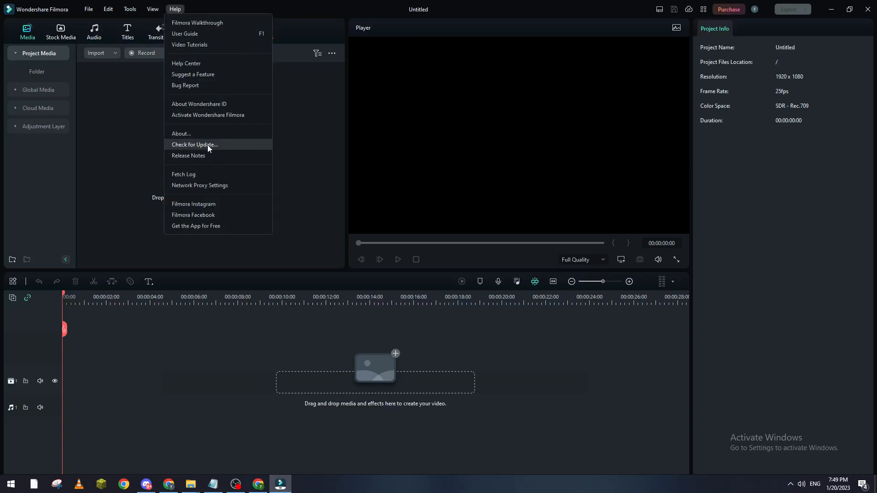
click(128, 137)
text(contr)
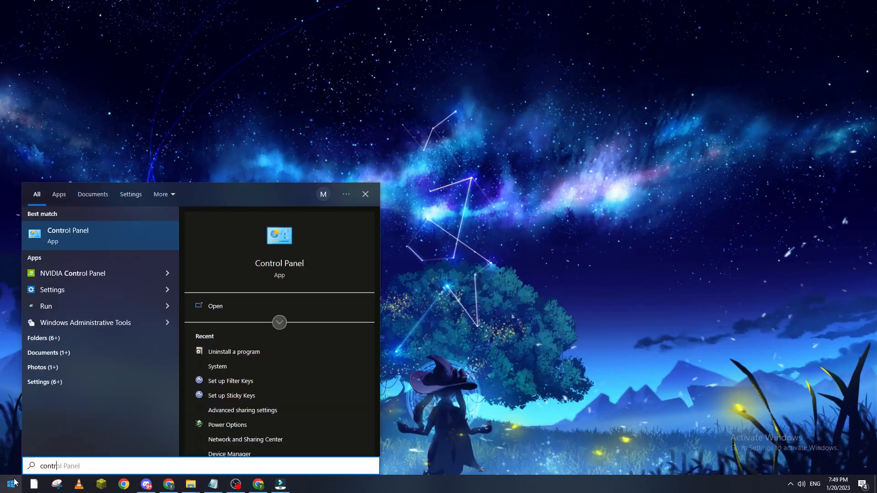
Launch Control Panel and show the Uninstall a program list with Filmora 12.
click(67, 235)
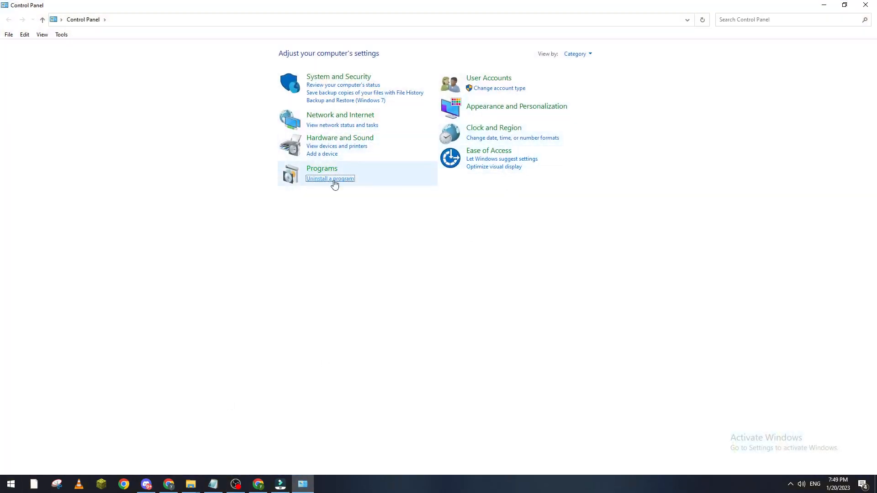
click(330, 178)
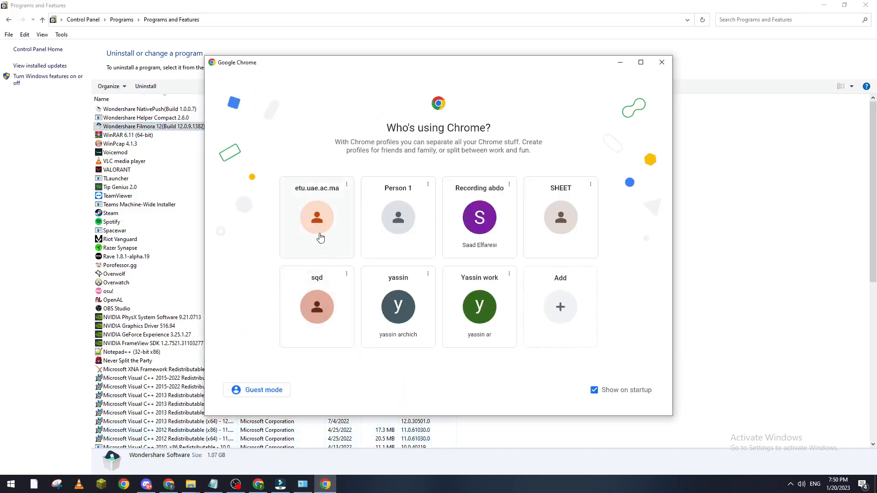
Enter a Chrome profile and search for 'filmora' in a new tab.
click(316, 217)
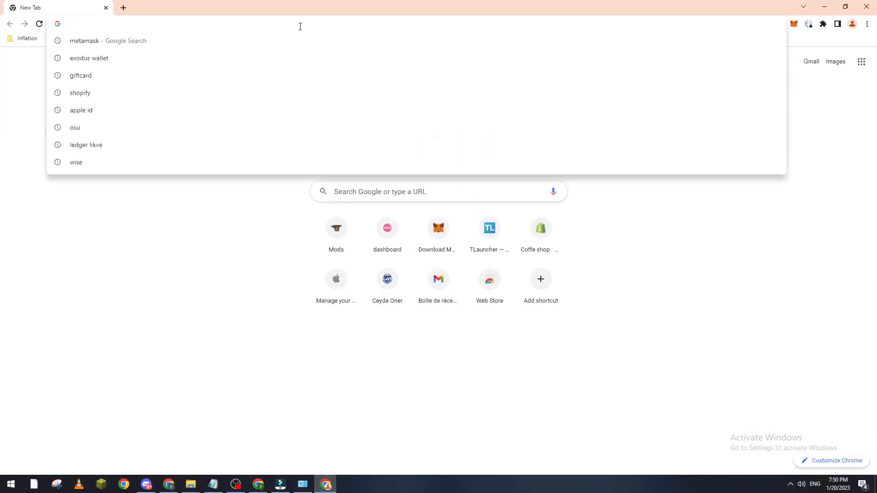
text(filmora)
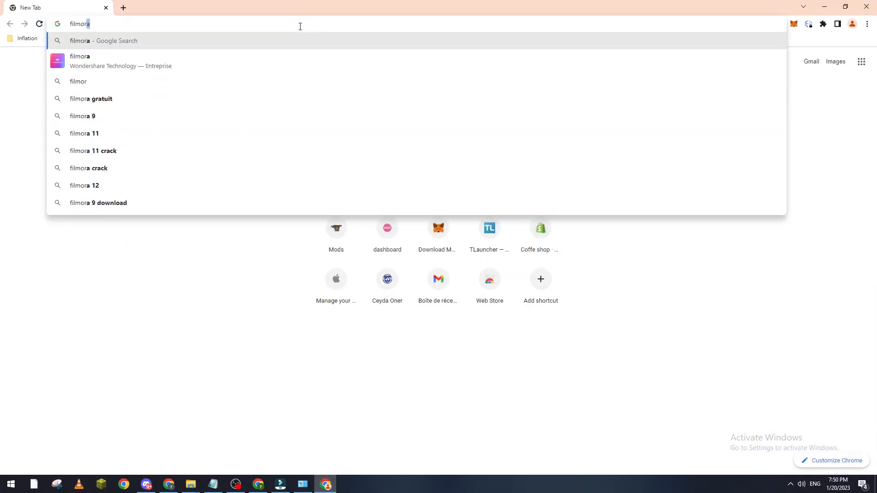